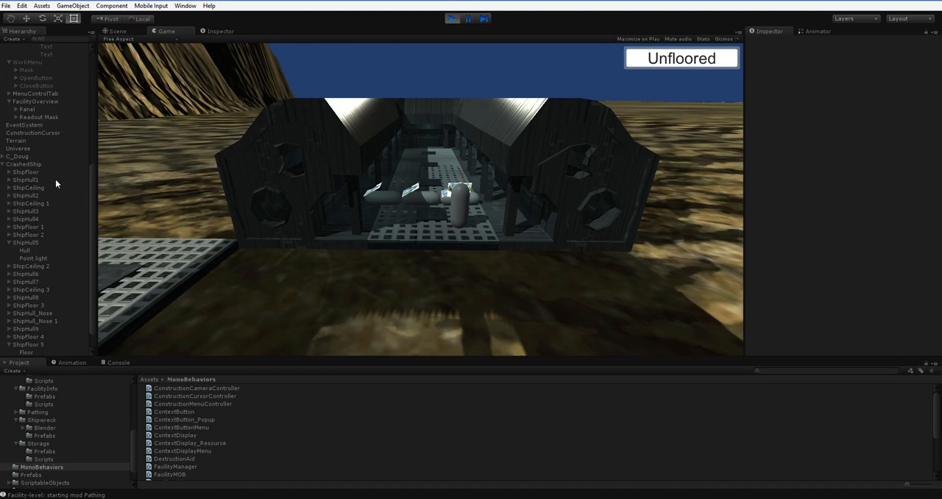
mouse_move(44, 145)
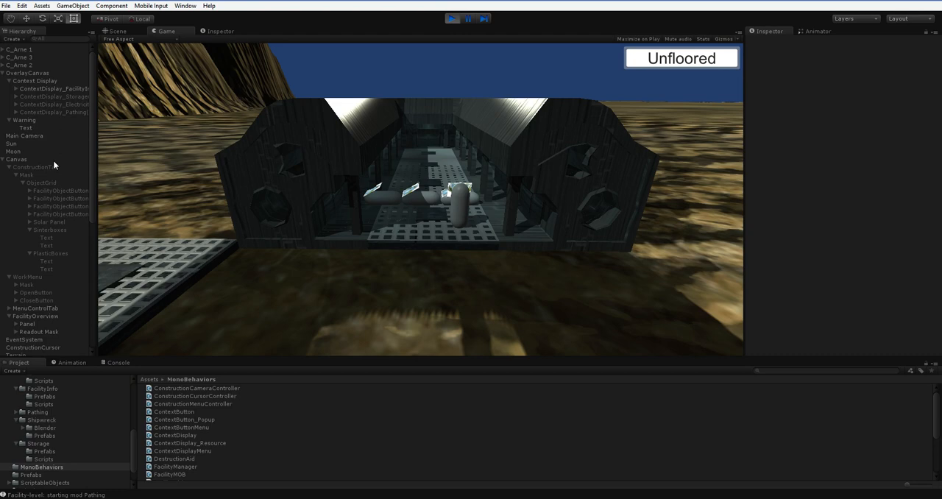
Step: Place a Plastic Boxes storage blueprint on the ground via the Construction menu
left_click(24, 135)
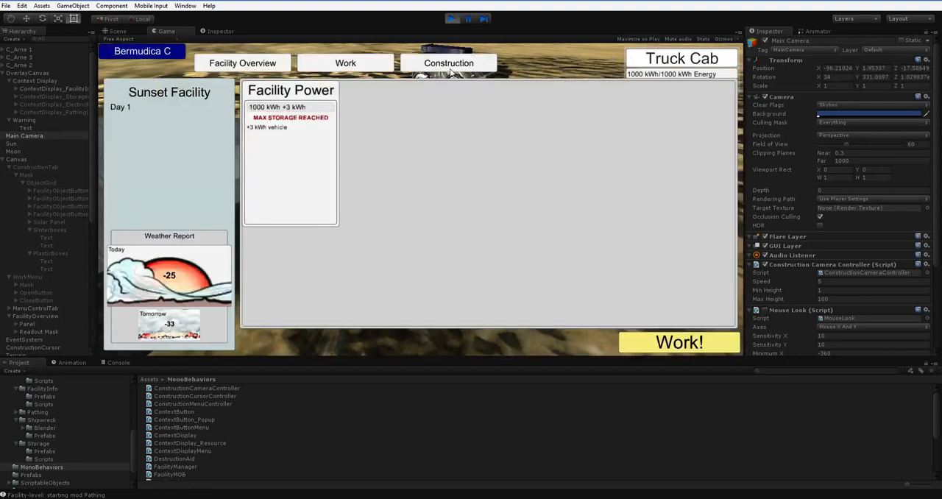
left_click(448, 62)
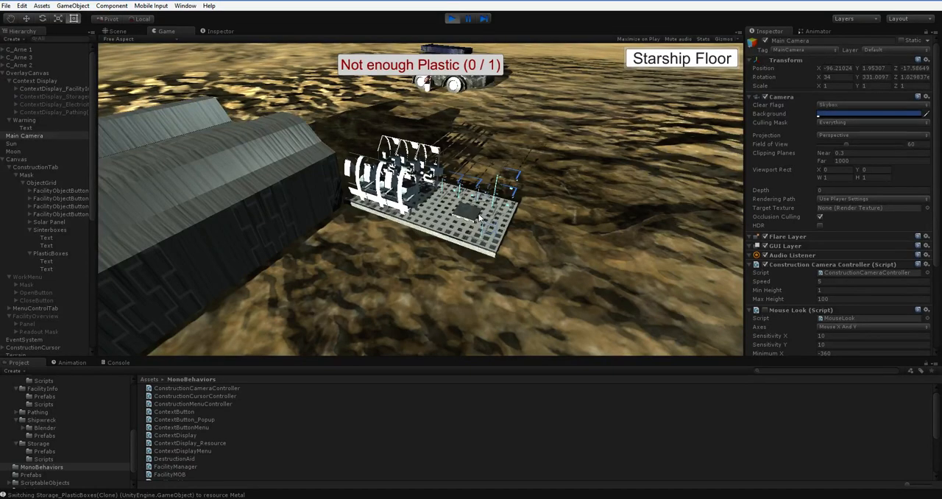
left_click(447, 62)
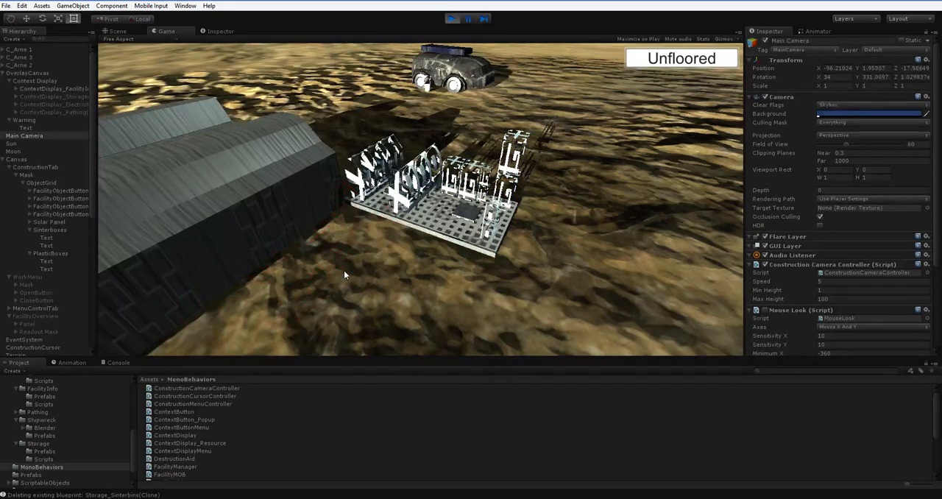
Step: Choose Sinterboxes storage from the Construction menu to build beside the ship
left_click(448, 62)
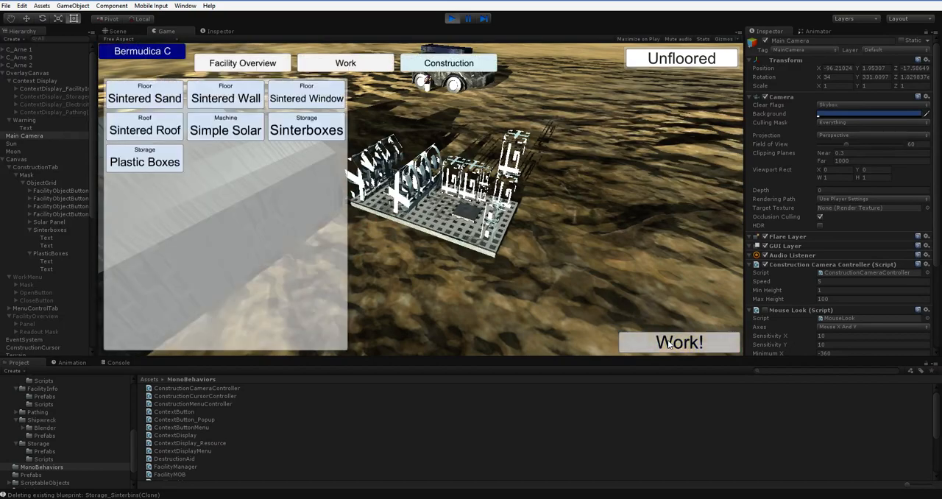
left_click(679, 342)
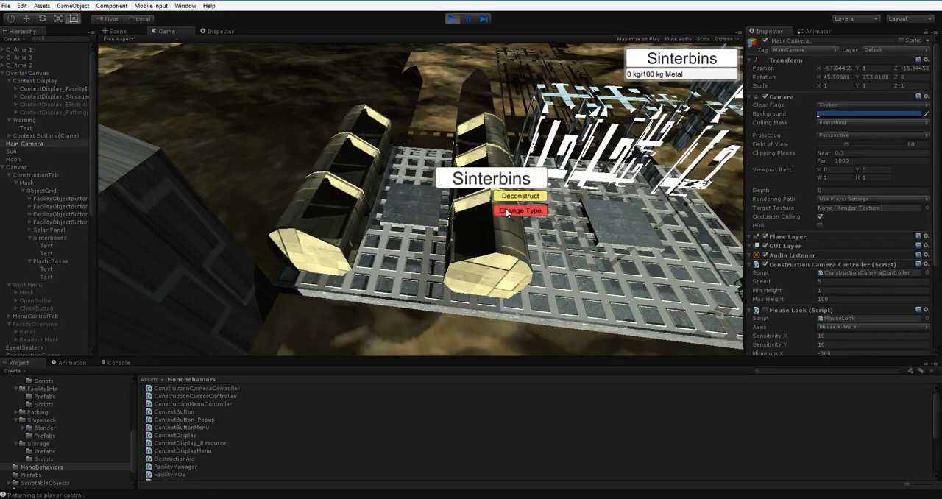
Step: Switch the sinterbins to store Plastic and set the clone's Quantity Max to 100
left_click(520, 210)
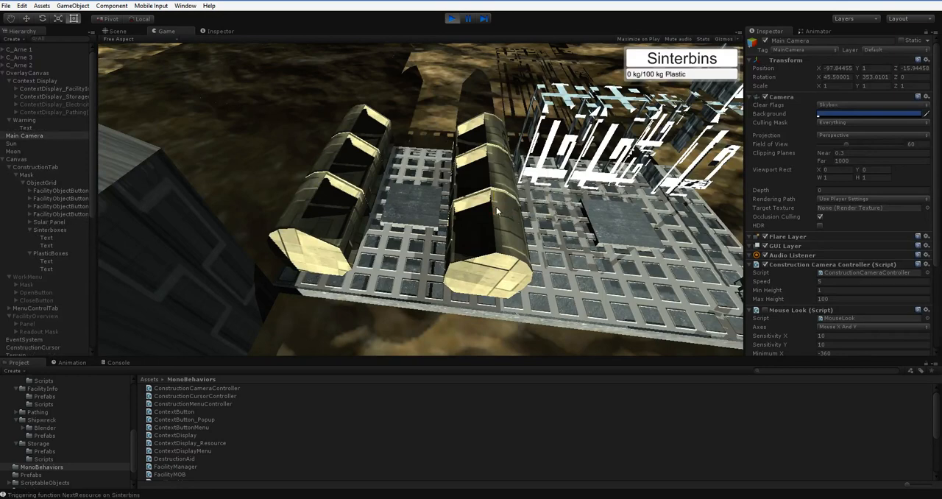
mouse_move(462, 200)
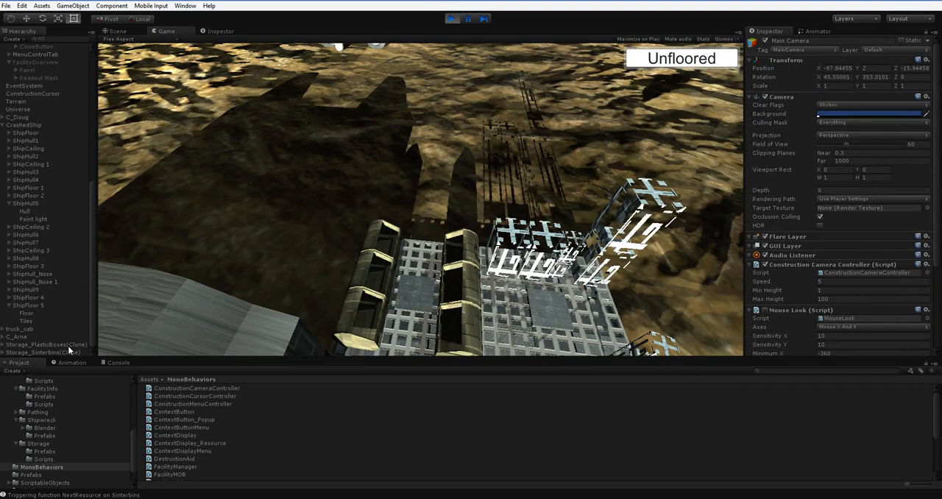
left_click(41, 352)
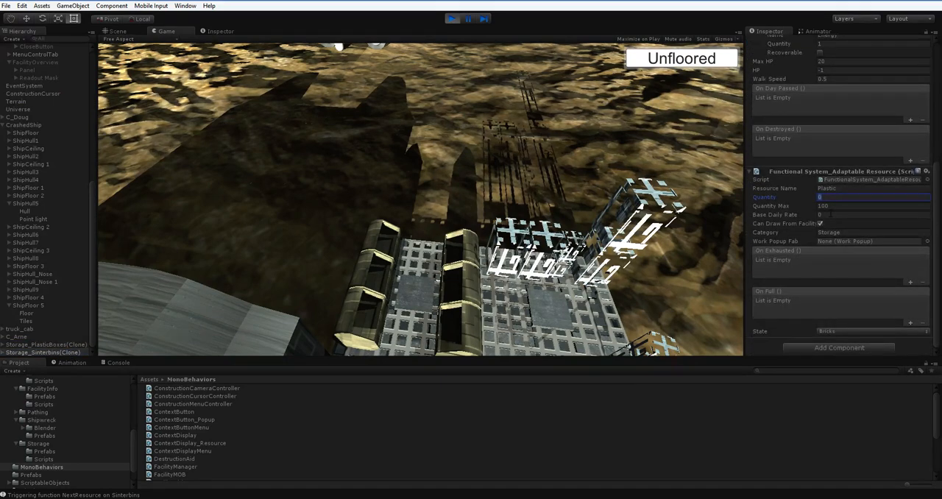
type("100")
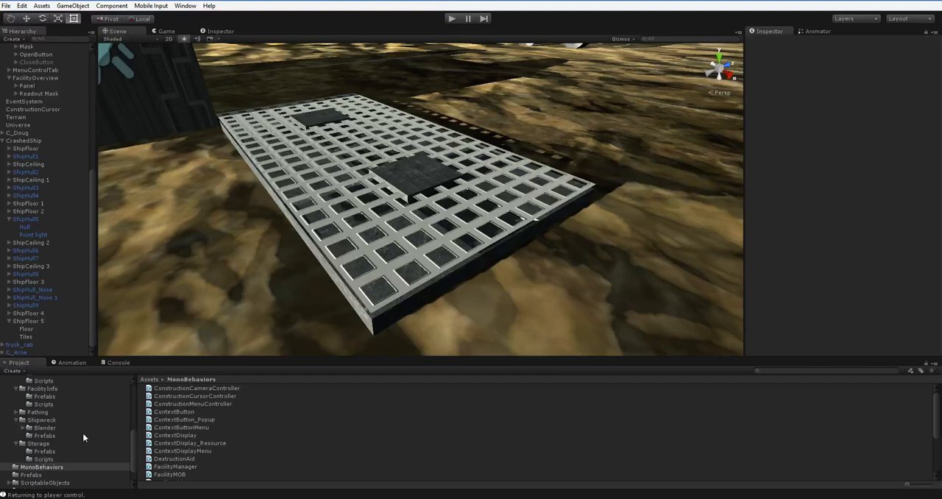
Step: Inspect the core Storage asset and the Storage_PlasticBoxes prefab in Assets > Mods > Storage
left_click(39, 443)
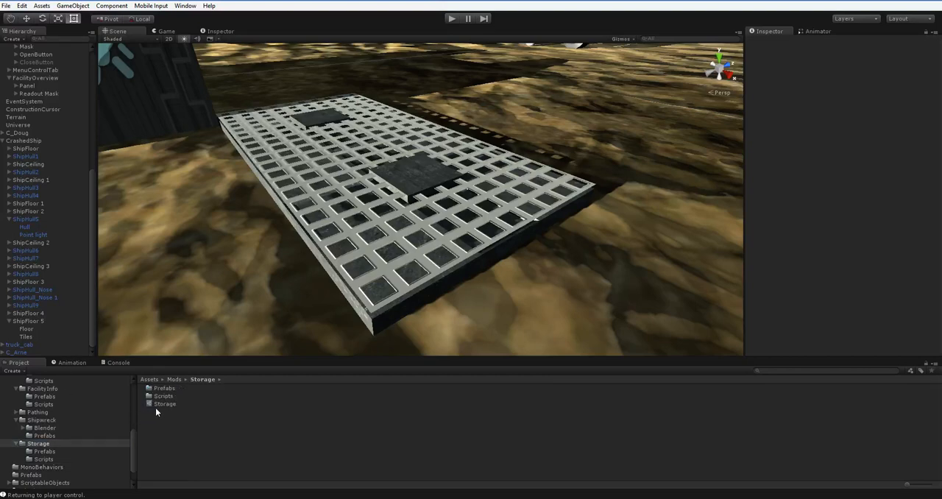
left_click(164, 403)
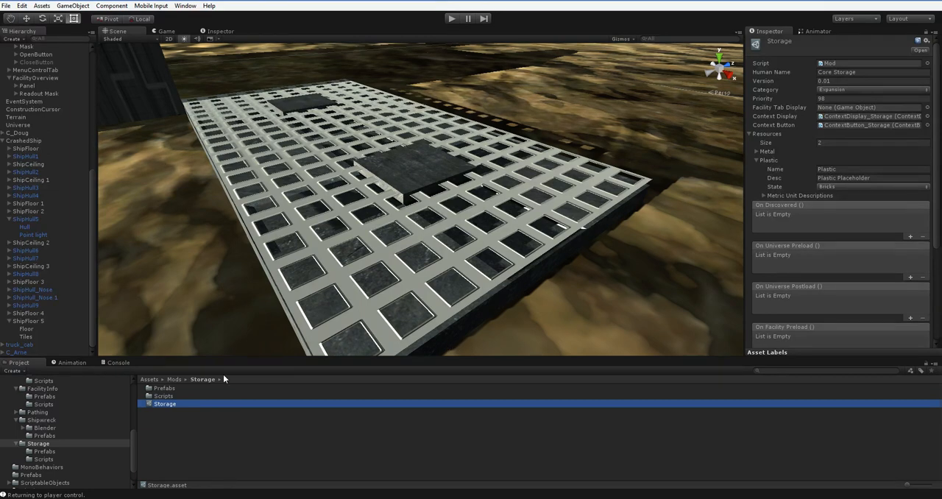
left_click(183, 418)
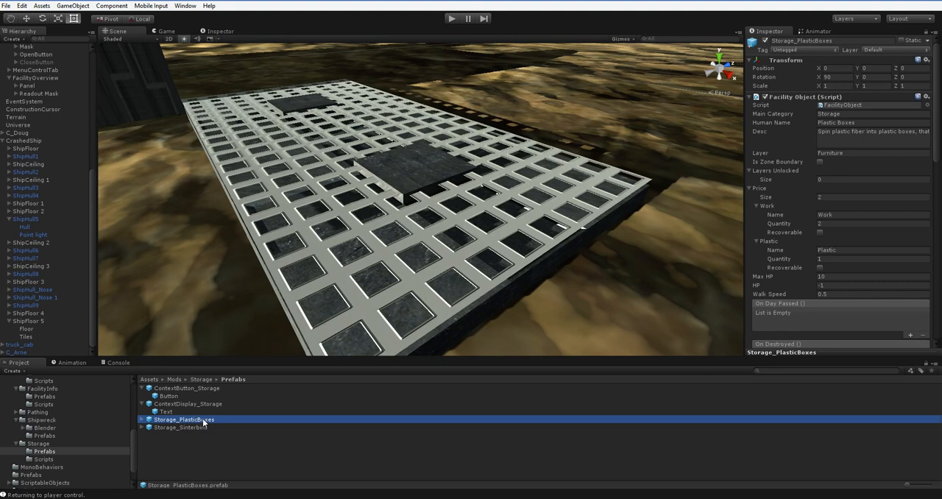
Step: Review the plastic boxes prefab's adaptable resource, keeping its state as Bricks
scroll("down", 3)
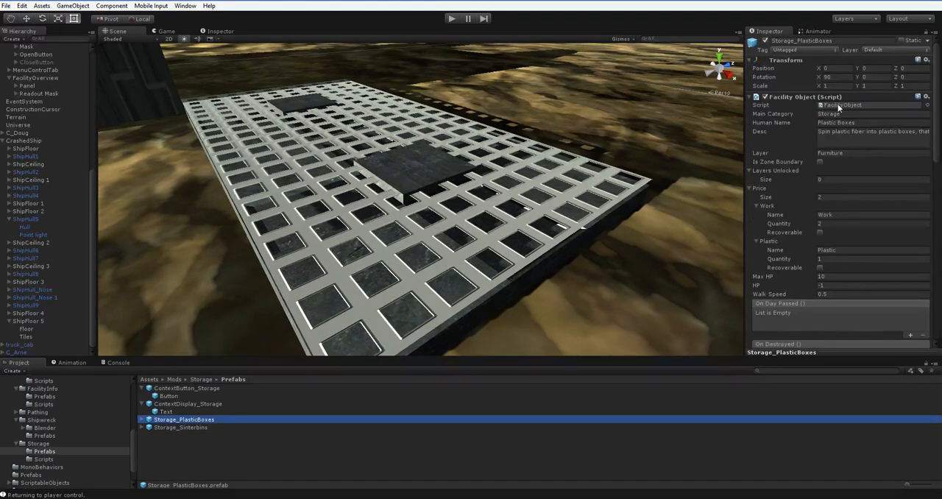
scroll("down", 3)
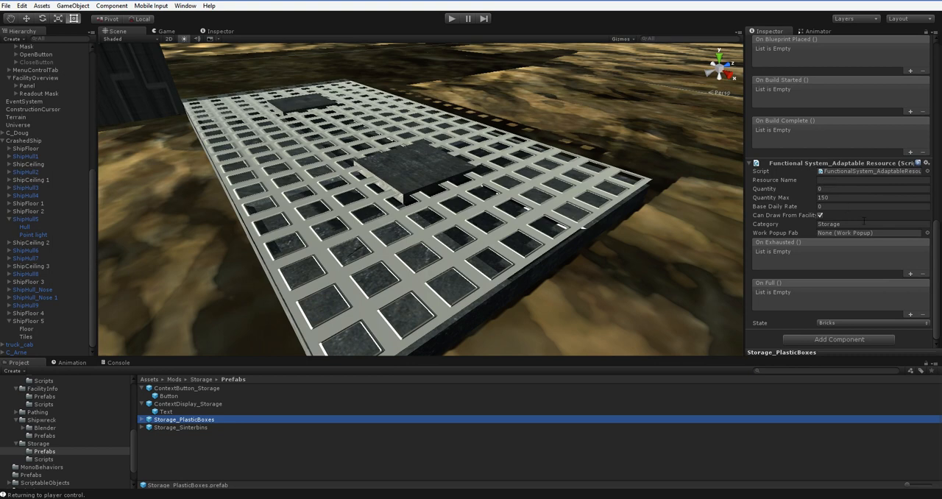
mouse_move(812, 209)
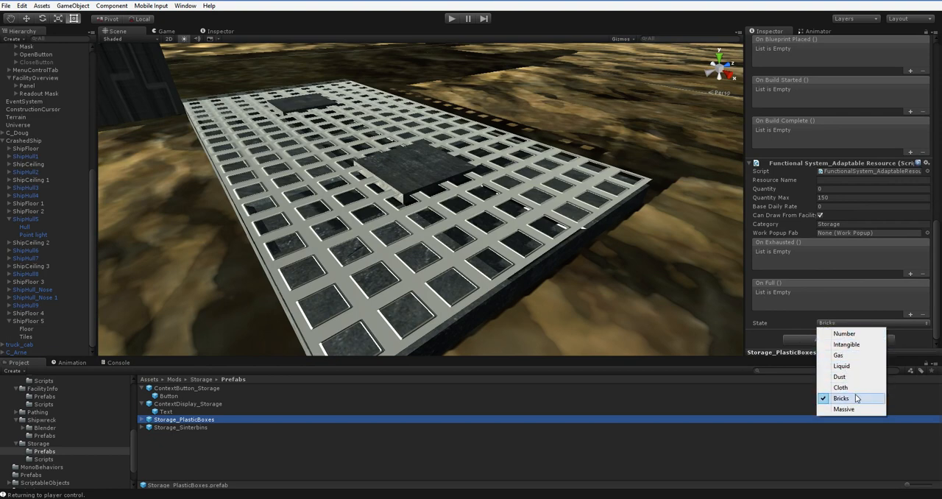
left_click(840, 397)
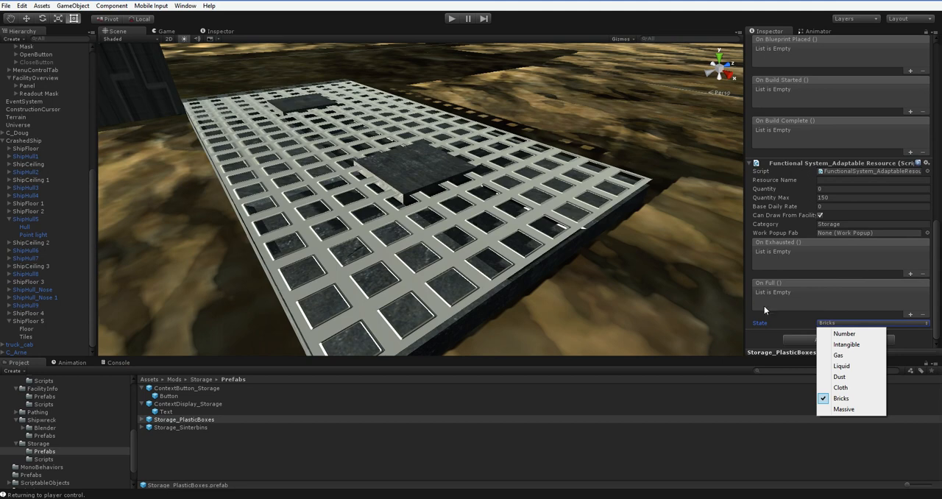
left_click(840, 397)
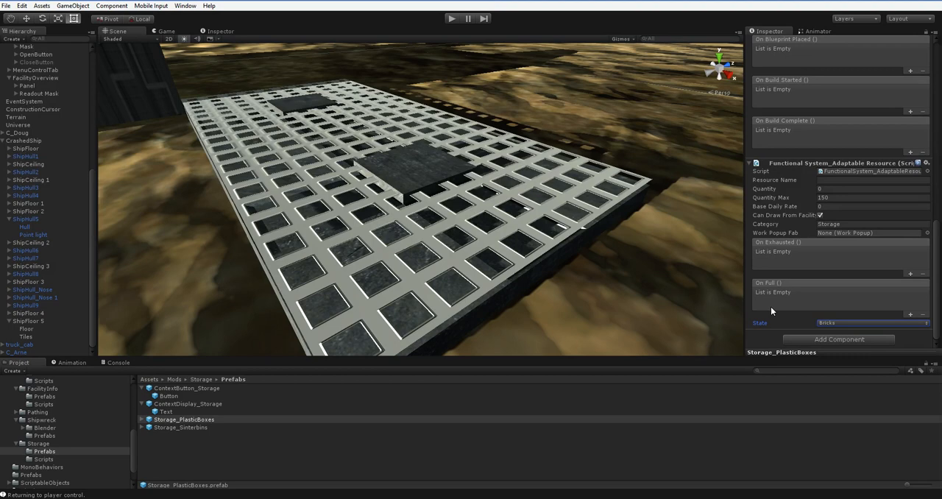
mouse_move(82, 451)
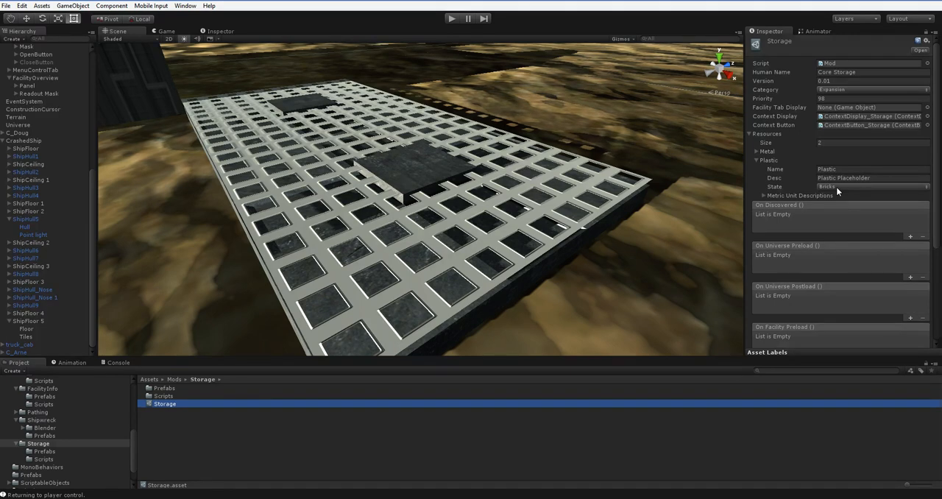
Step: Expand the Storage asset's Metal resource entry and leave its state as Bricks
left_click(757, 150)
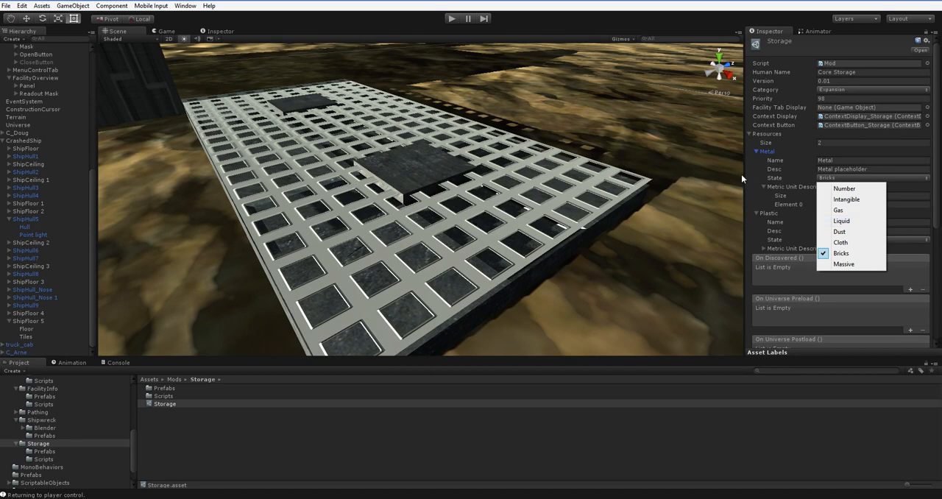
left_click(842, 253)
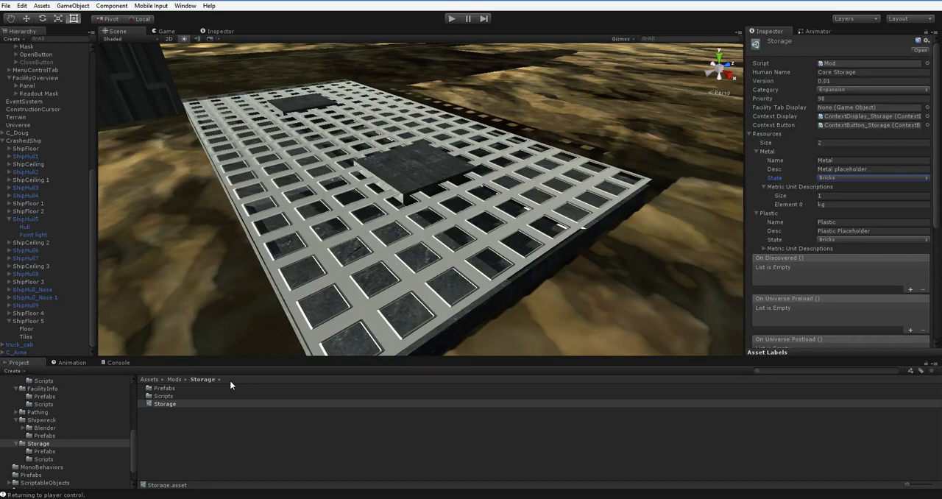
mouse_move(239, 391)
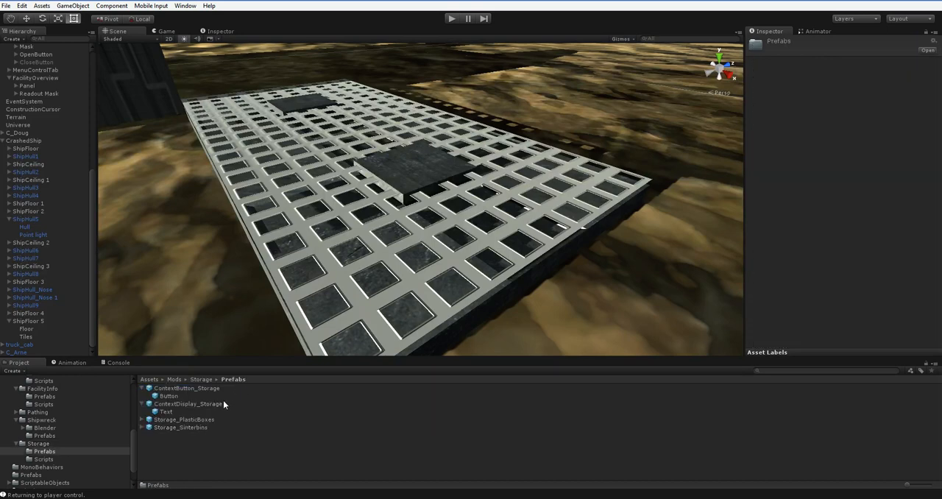
Step: Inspect ContextButton_Storage and its child Button's On Click and Event Trigger settings
left_click(185, 388)
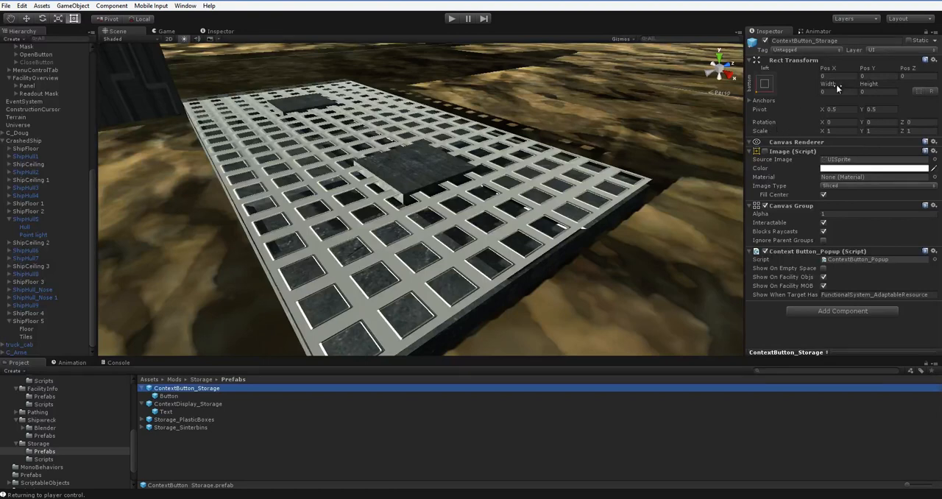
mouse_move(847, 139)
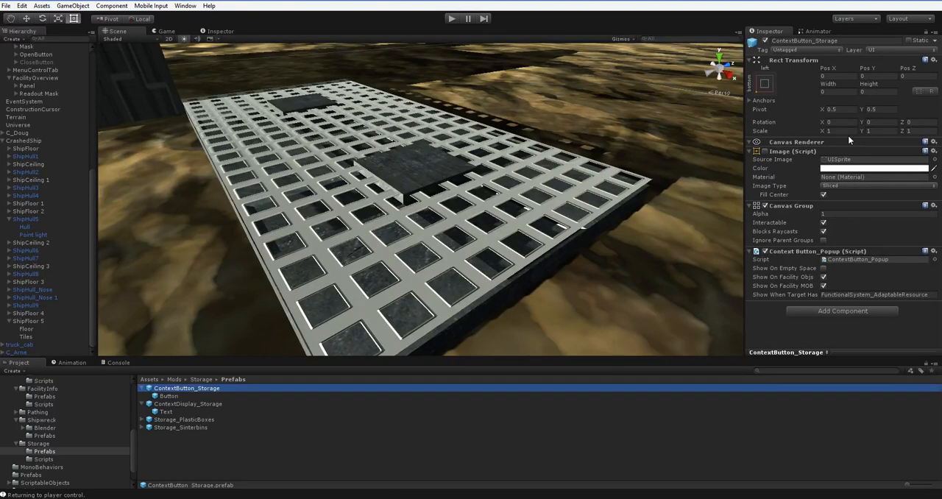
mouse_move(856, 213)
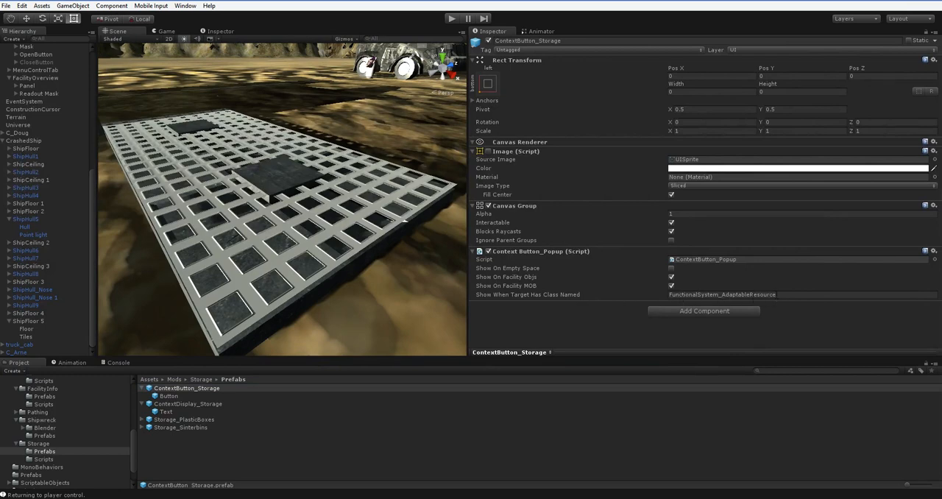
mouse_move(577, 286)
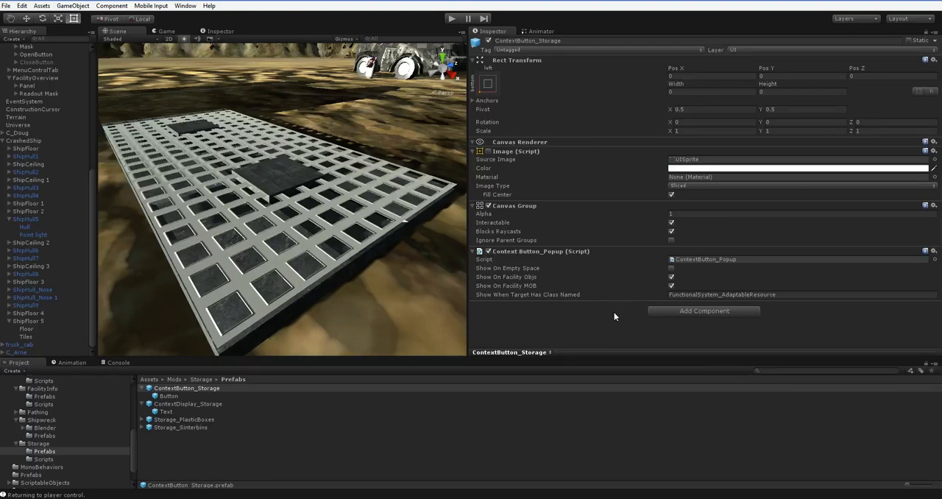
mouse_move(540, 456)
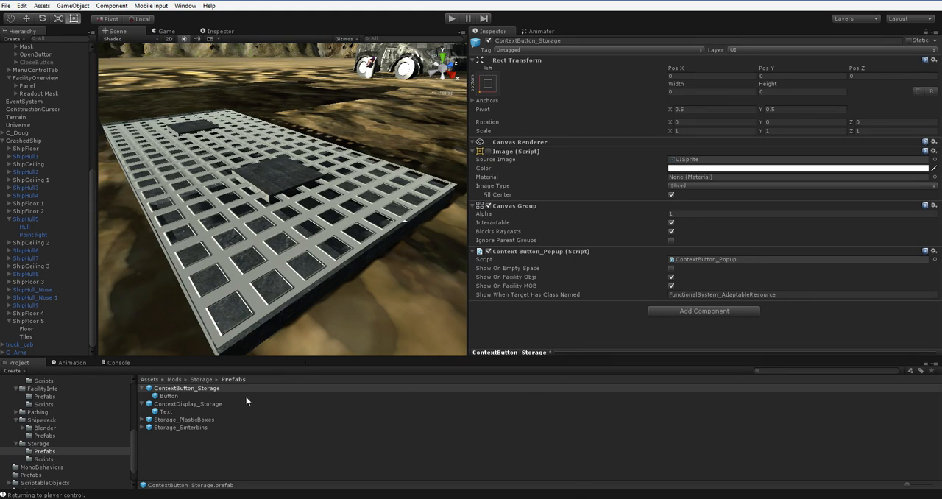
left_click(168, 396)
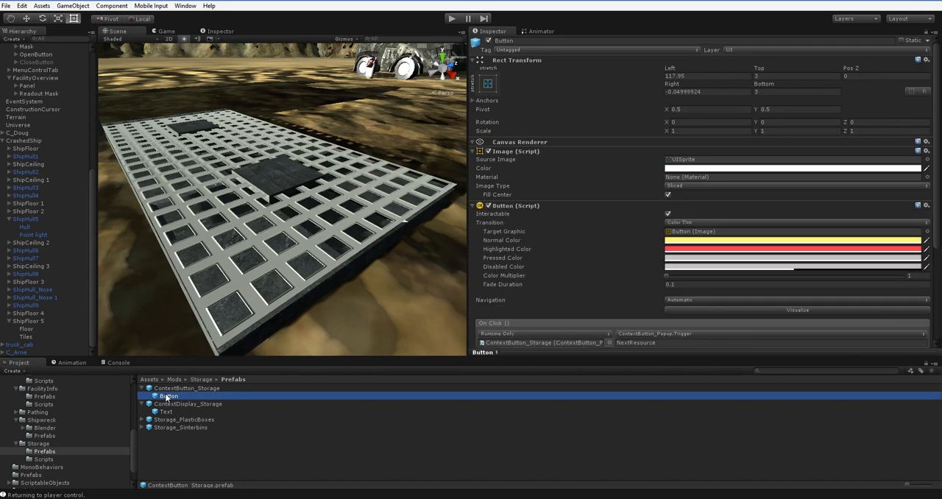
scroll("down", 3)
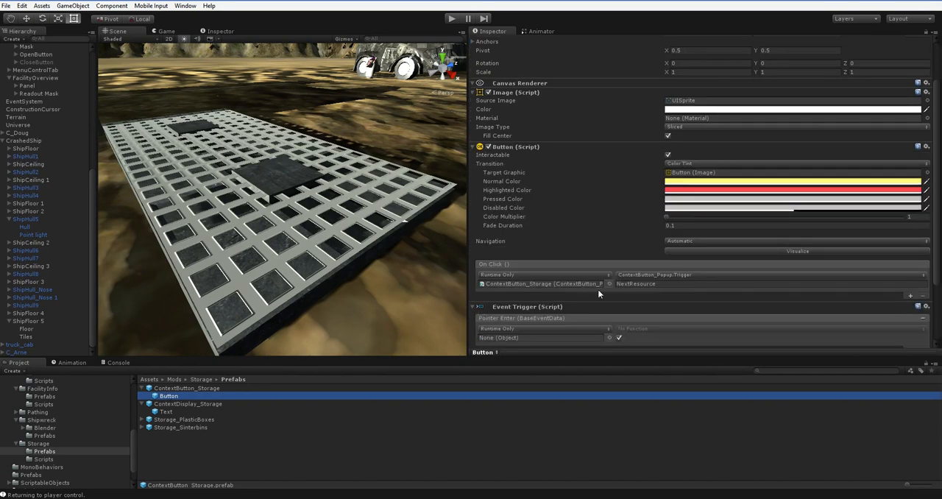
mouse_move(640, 280)
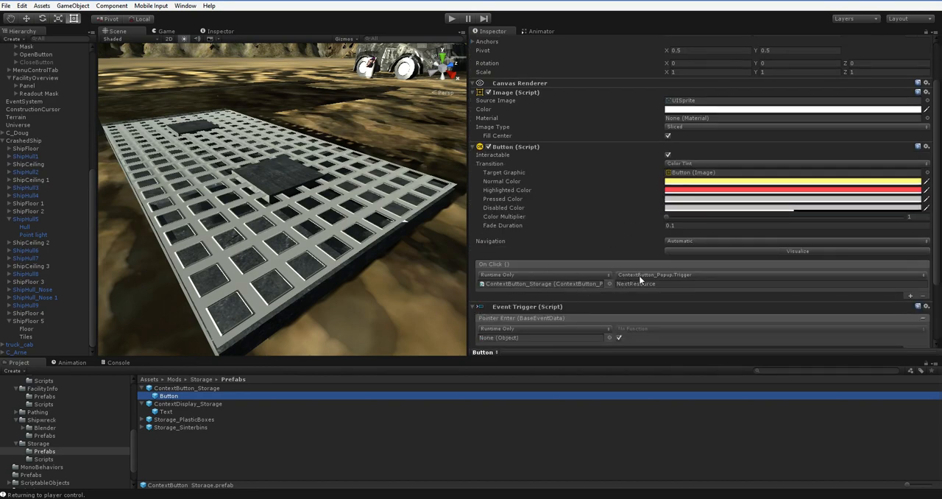